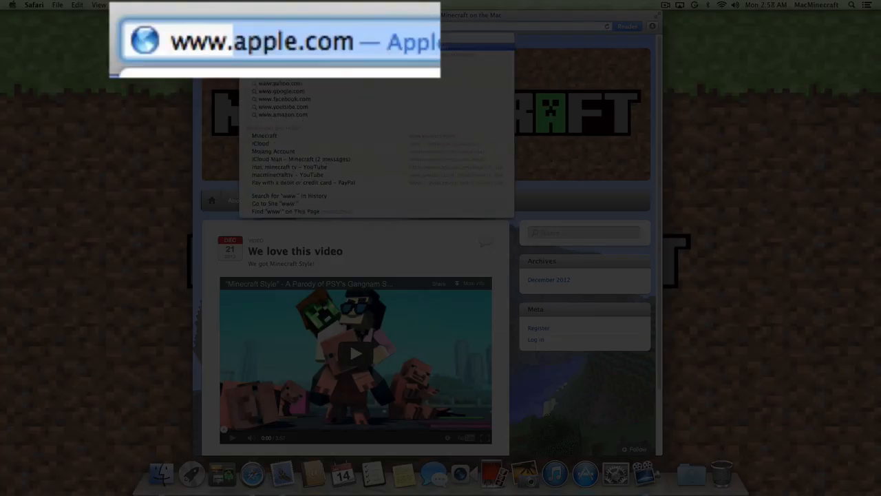
text(www.minecraft.net)
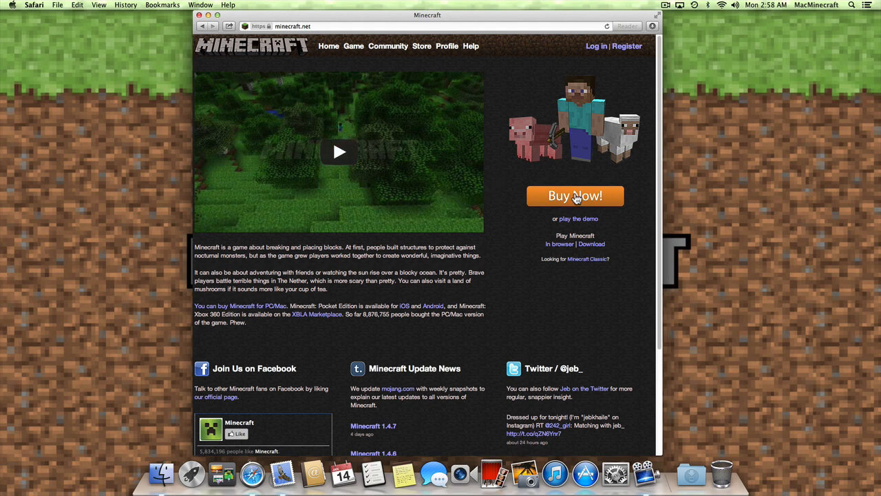
click(575, 195)
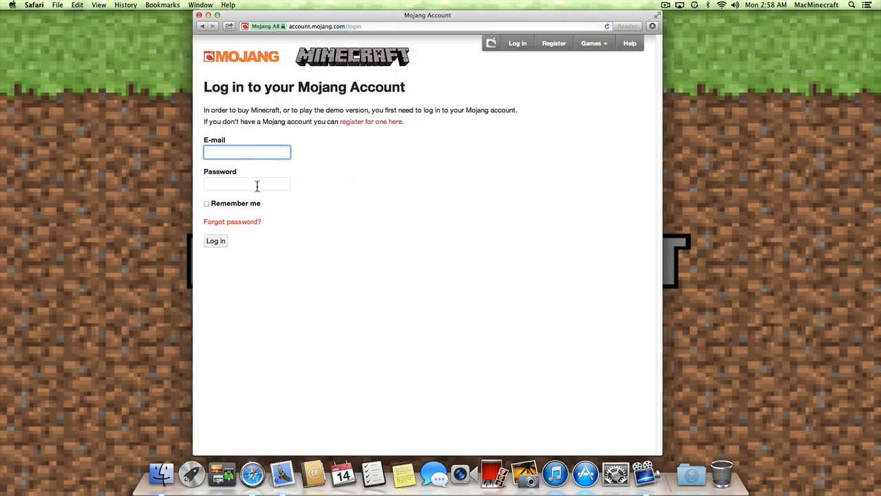
- Start a new Mojang account registration with e-mail, password, name 'Sweetman' and birth date
click(370, 121)
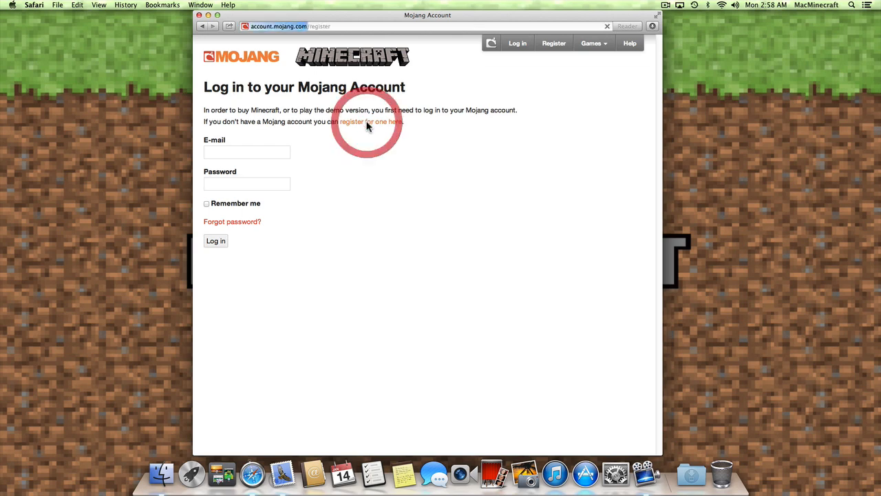
click(352, 121)
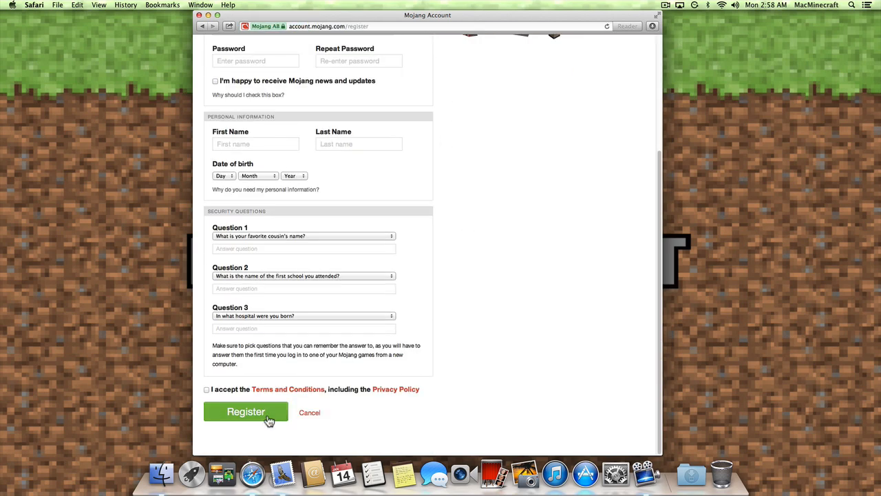
scroll(up, 3)
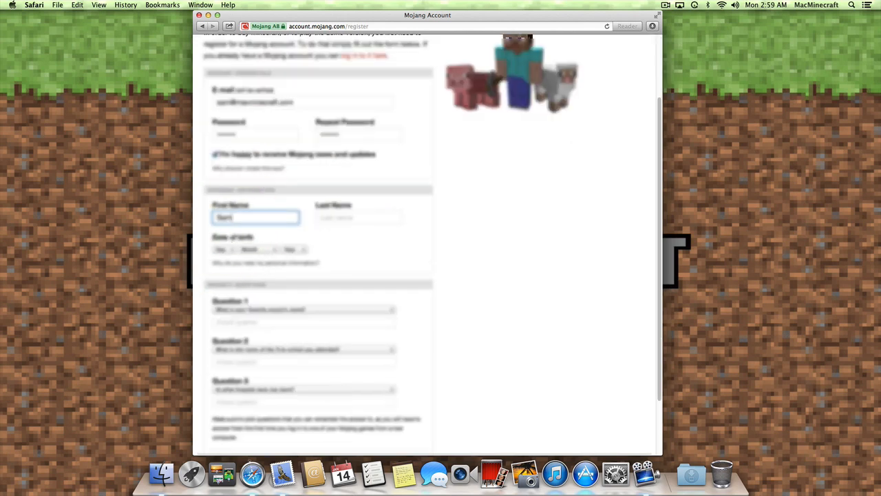
text(Sweetman)
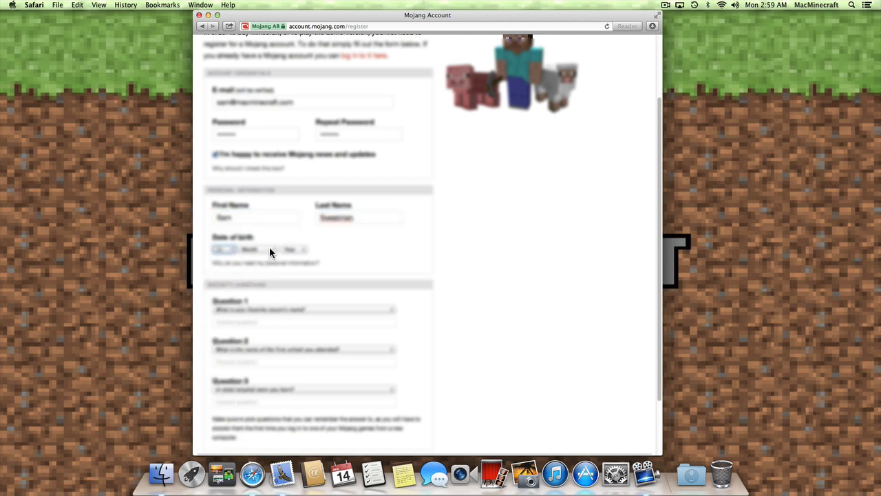
- Pick the security questions from their dropdowns and answer them
click(303, 309)
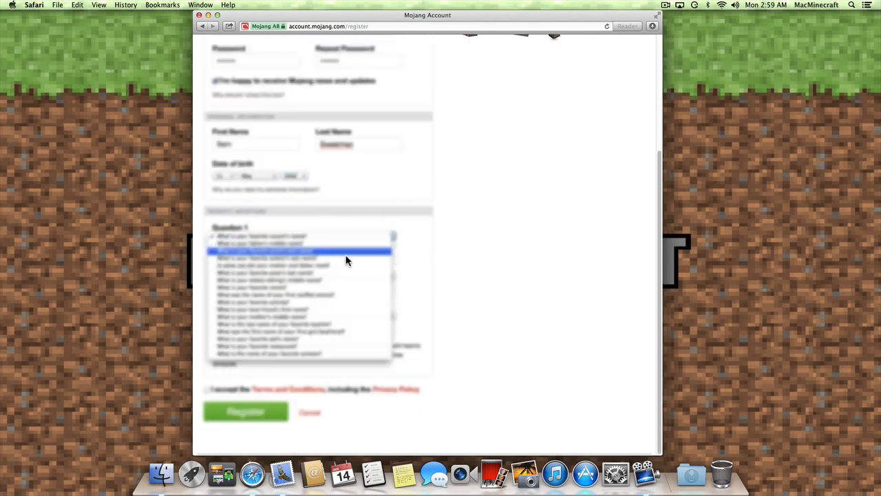
click(300, 251)
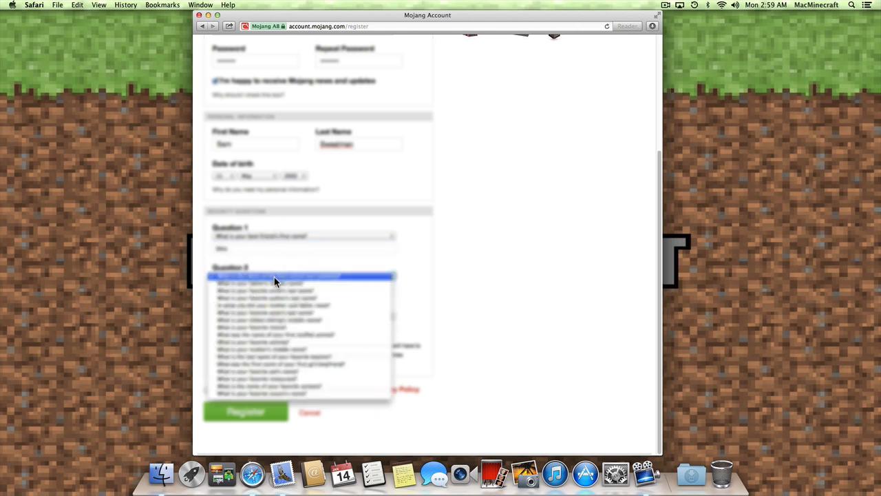
click(264, 282)
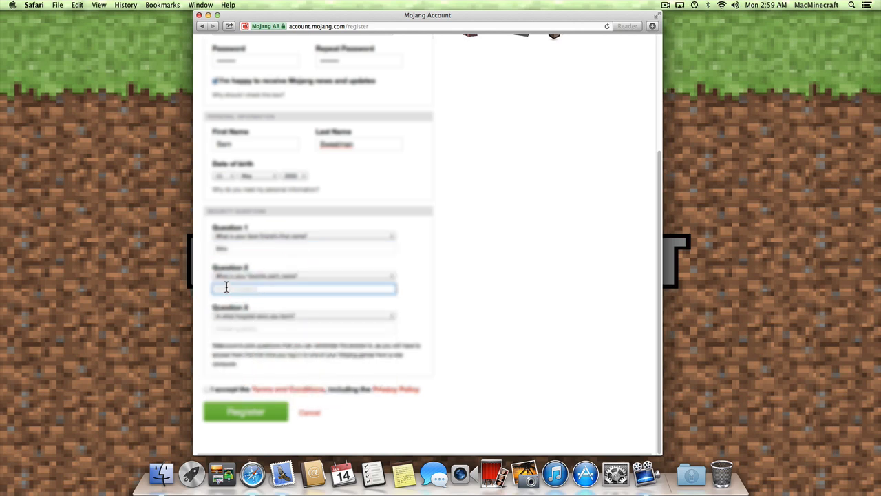
click(303, 315)
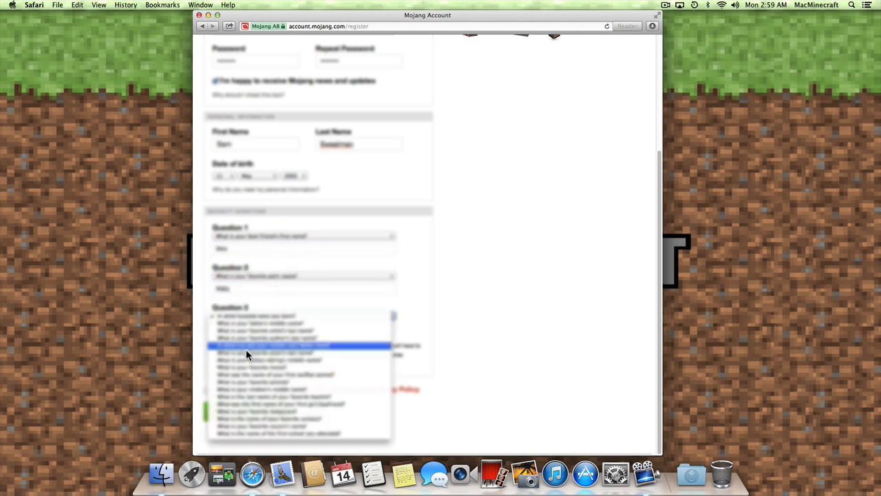
mouse_move(255, 412)
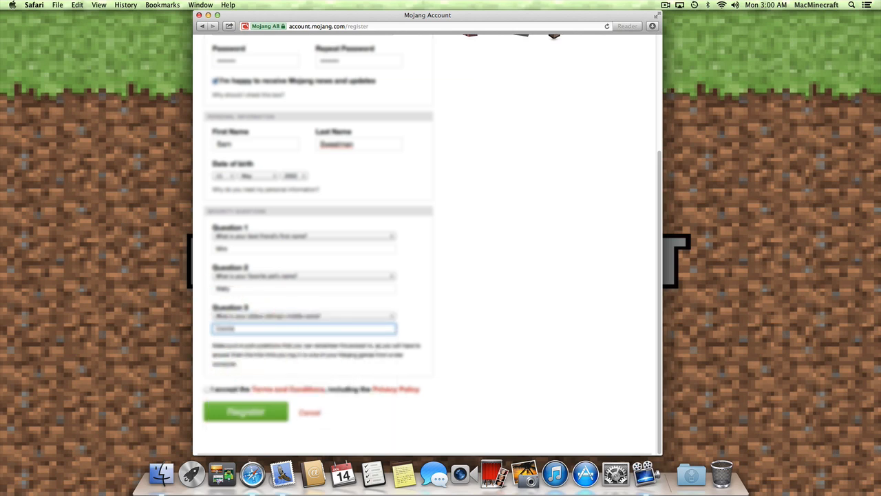
- Submit the registration and verify the account's e-mail via the Mojang message link
click(245, 412)
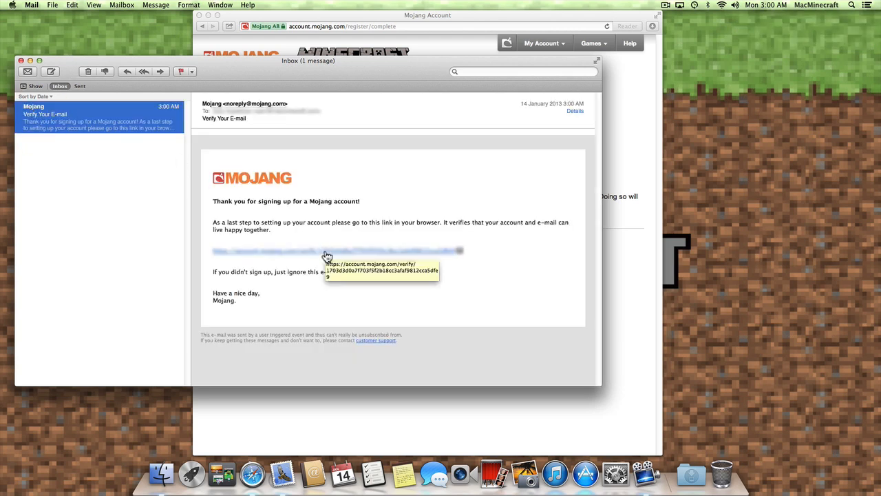
click(327, 250)
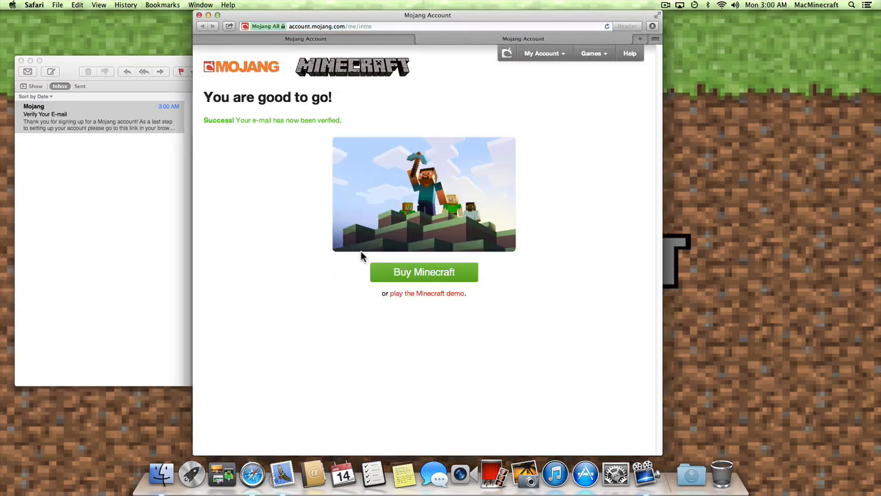
- Begin buying Minecraft for yourself and proceed to PayPal checkout
click(424, 271)
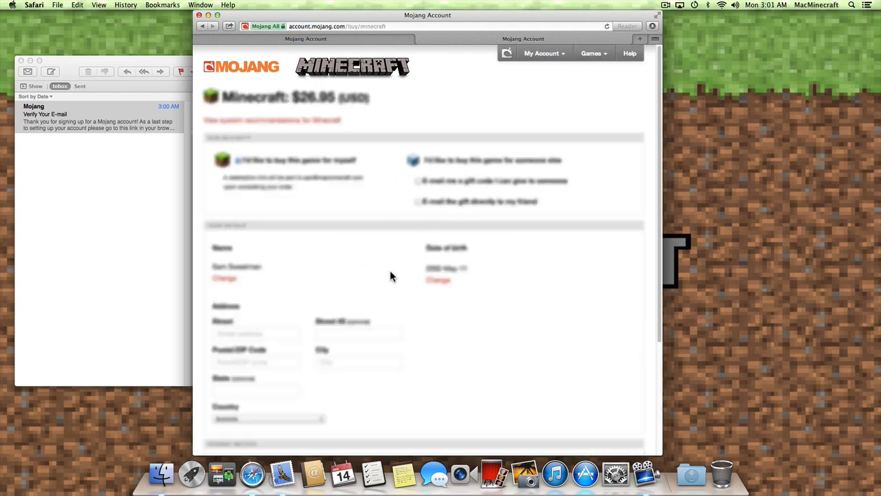
scroll(down, 3)
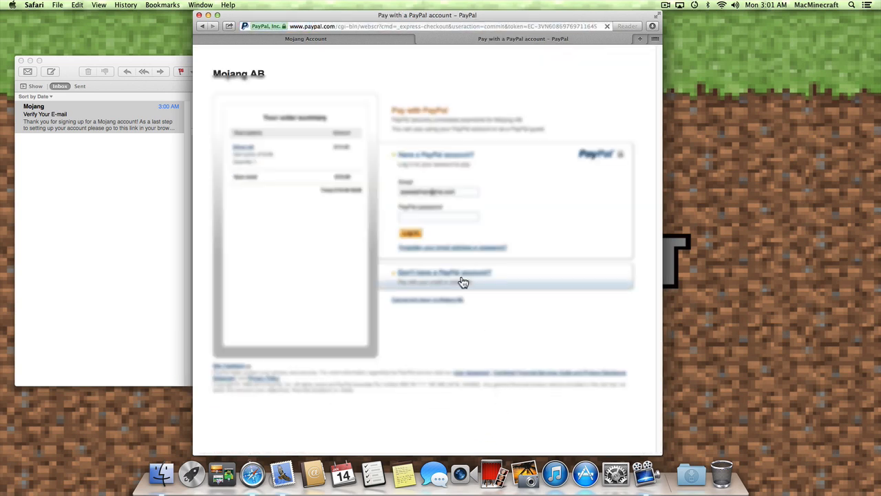
- Review and confirm the PayPal payment so Mojang's receipt confirms the order
click(411, 234)
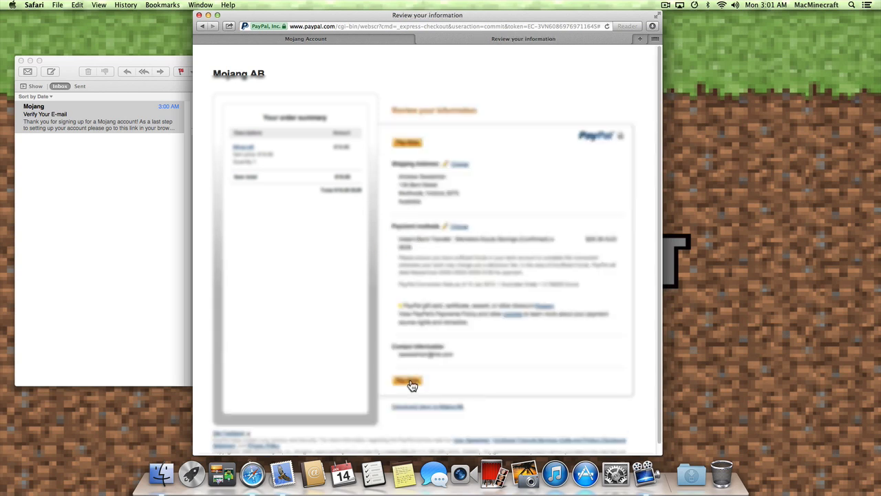
click(407, 381)
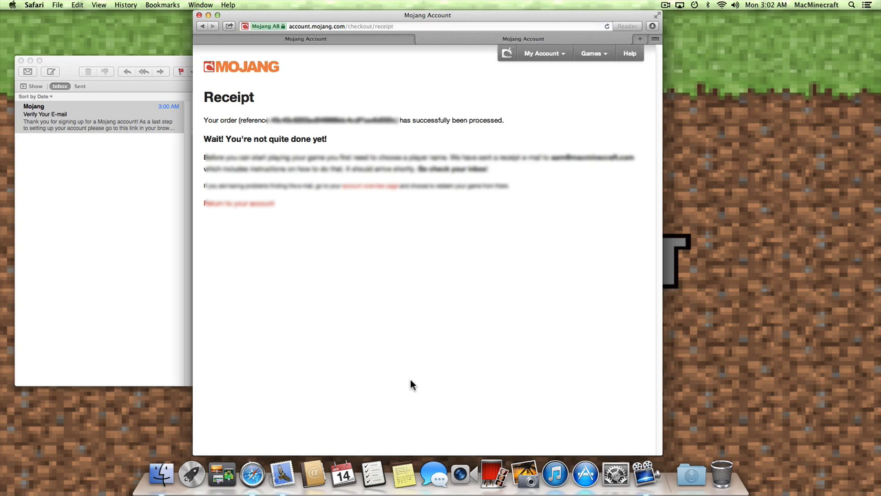
mouse_move(369, 259)
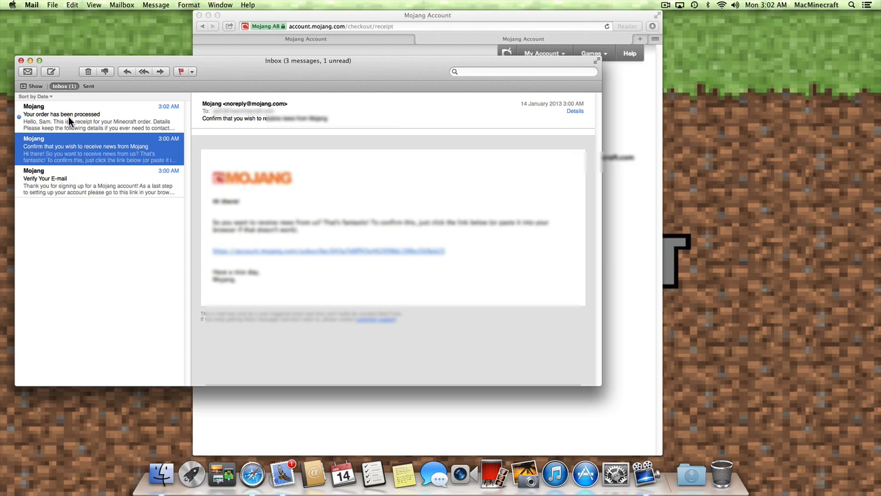
- Open the order-processed e-mail and follow it to the game profile page
click(96, 117)
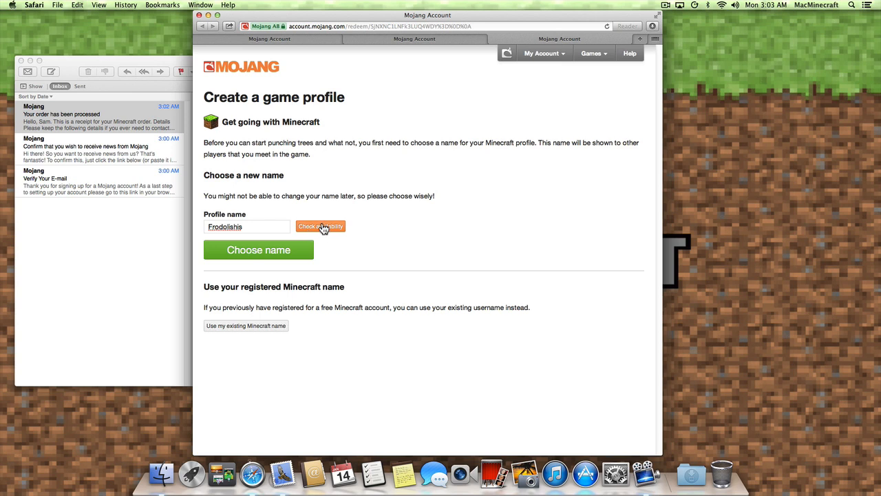
- Check availability of the profile name Frodolishis and claim it permanently
click(319, 226)
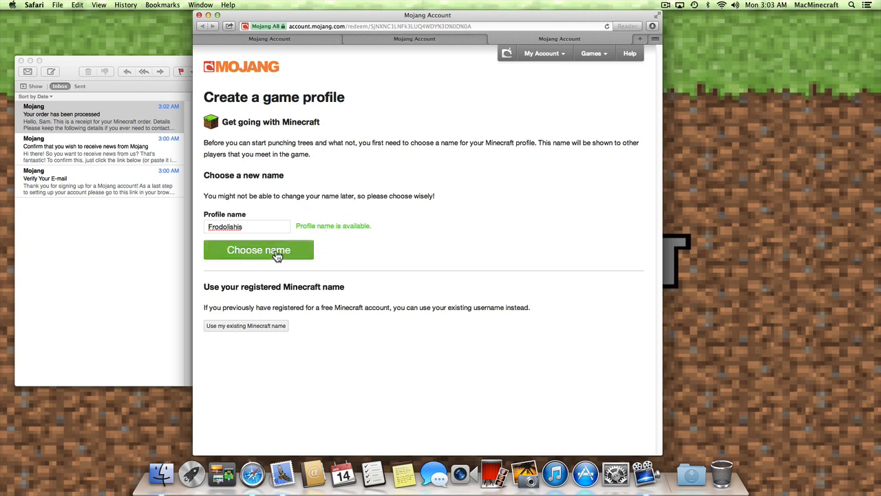
right_click(226, 225)
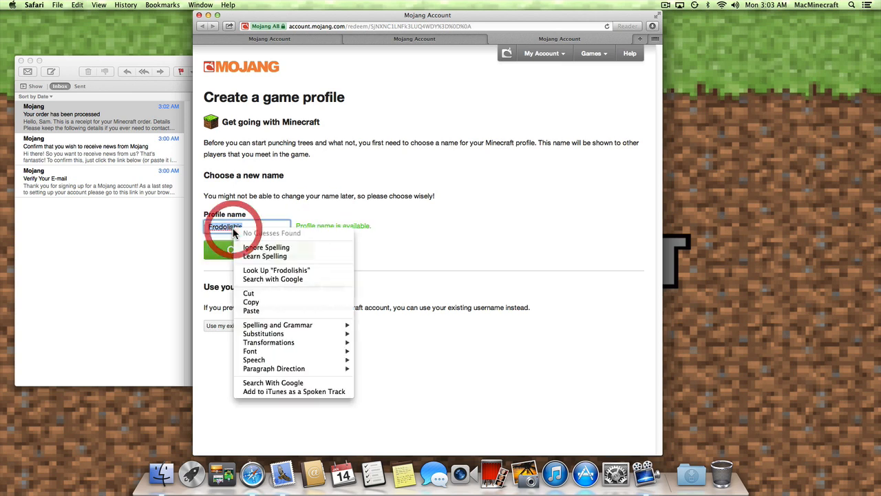
click(259, 249)
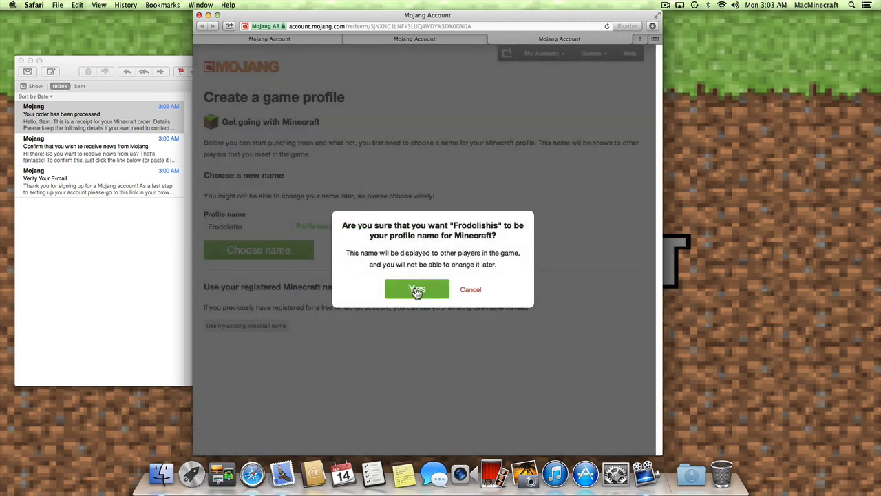
click(416, 289)
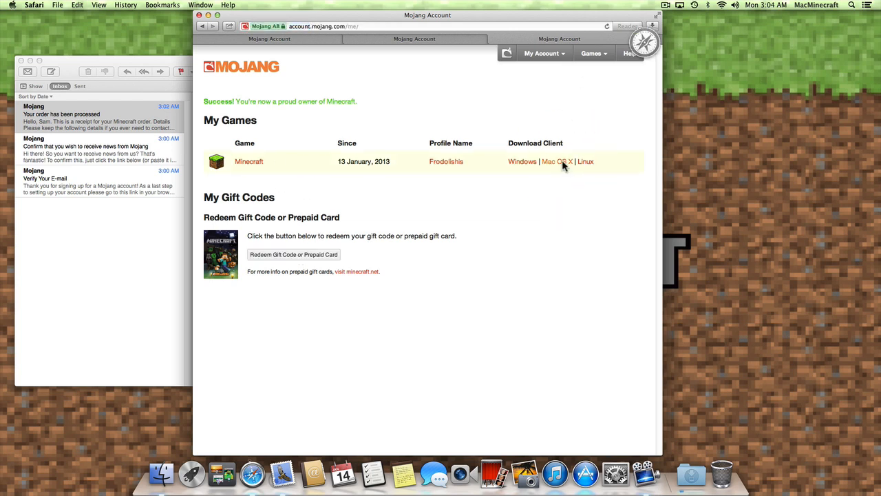
- Download the Mac OS X version and launch it from Downloads, allowing the internet-download warning
click(553, 161)
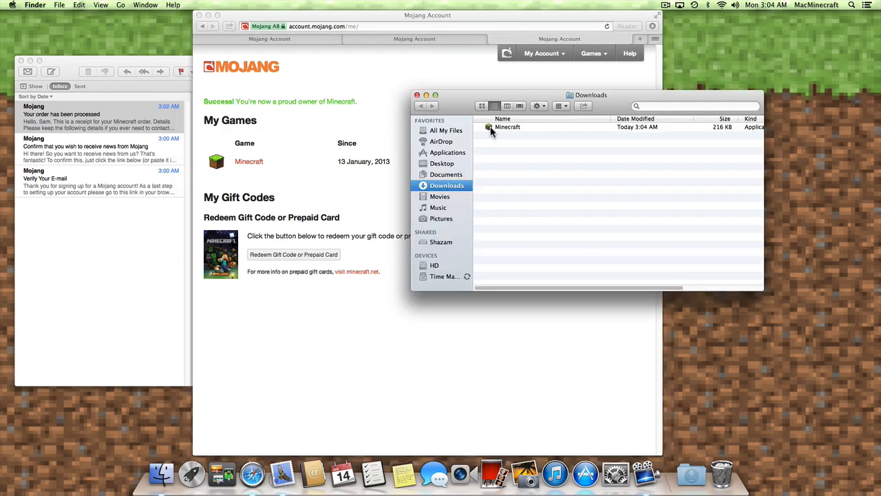
mouse_move(191, 474)
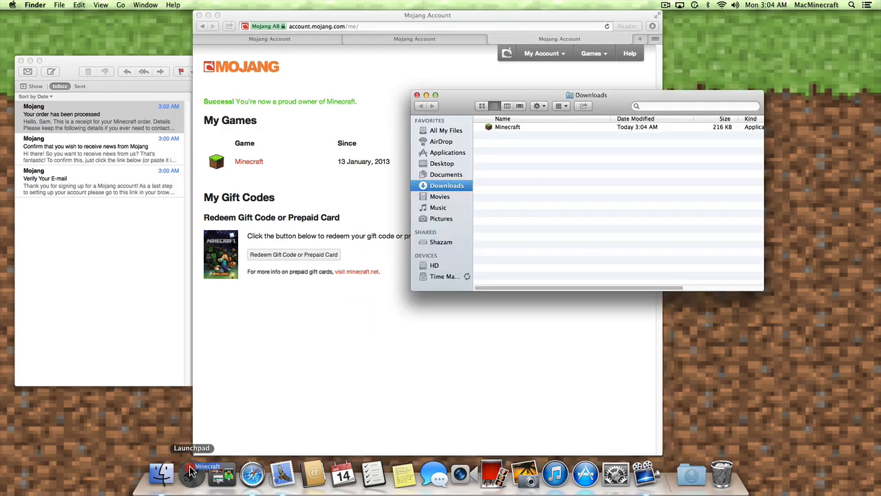
click(191, 474)
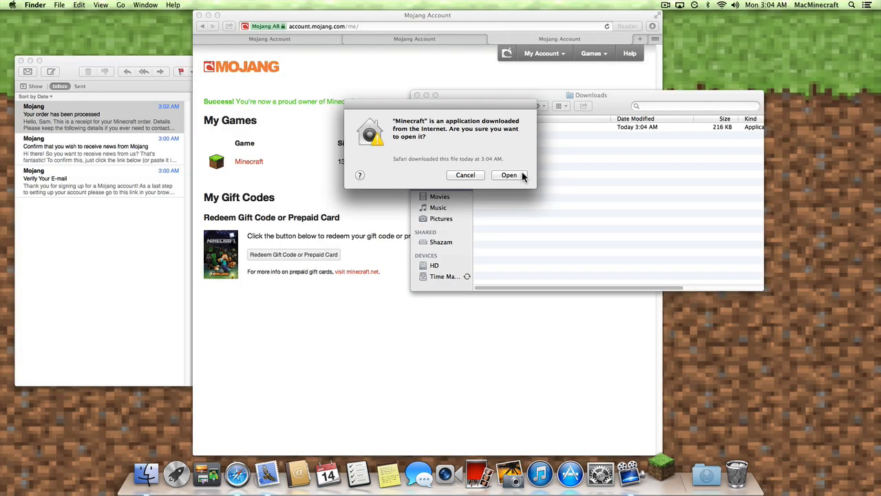
click(509, 175)
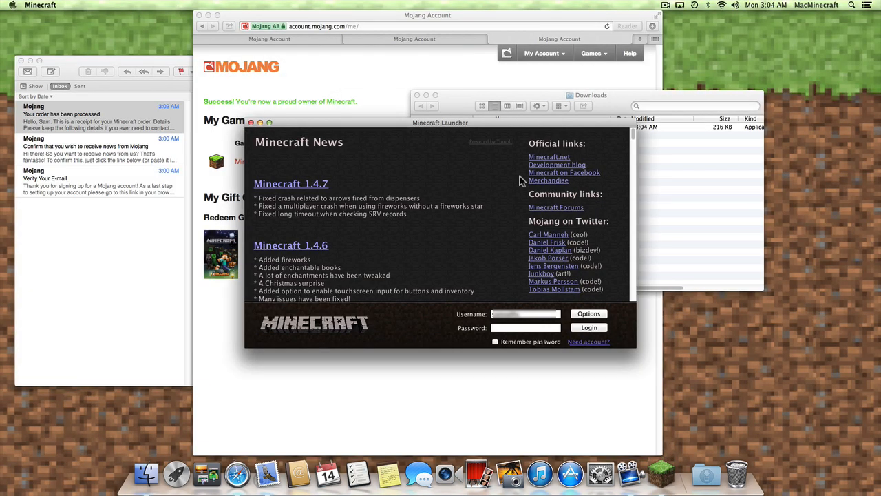
- Log into the launcher, retrying with the account e-mail as username after the first failure
click(526, 314)
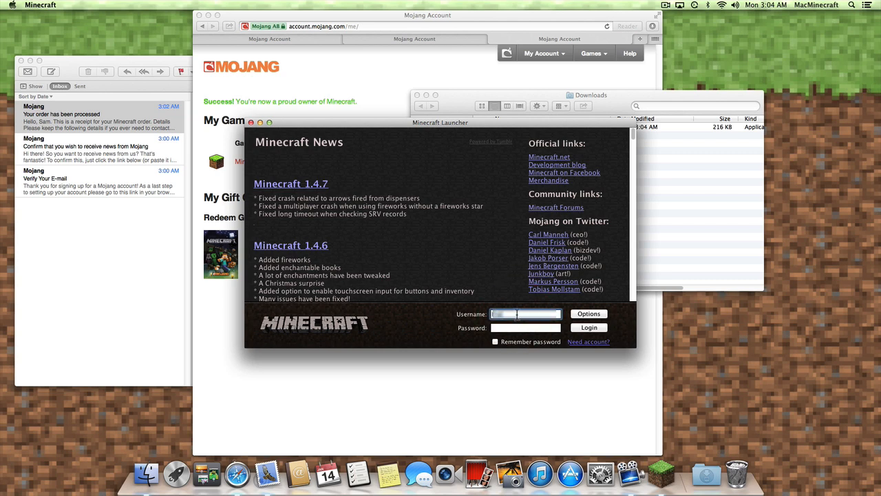
click(526, 328)
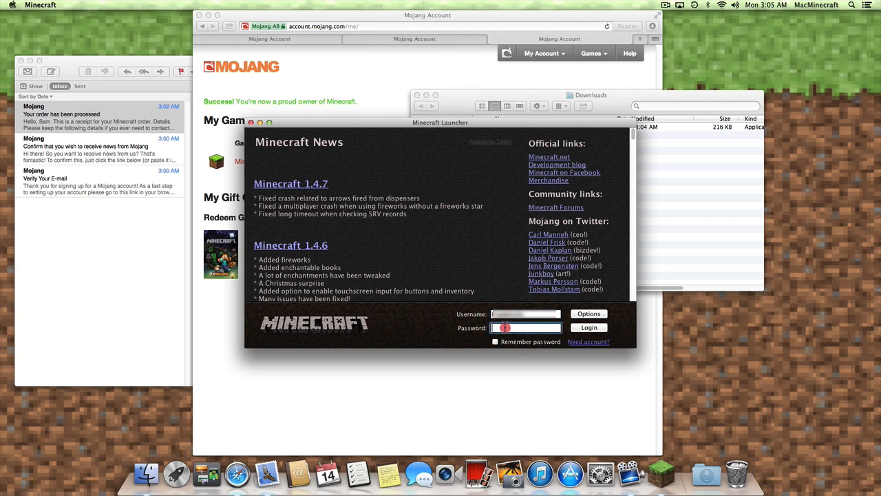
click(589, 328)
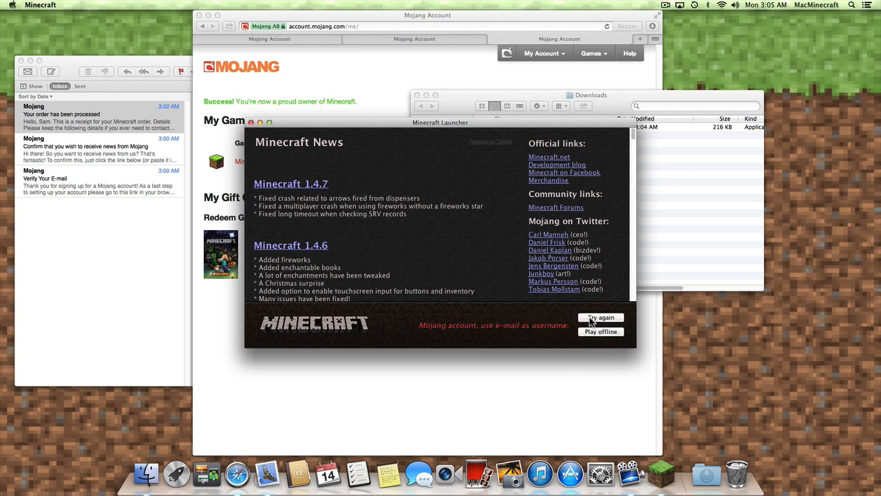
click(600, 316)
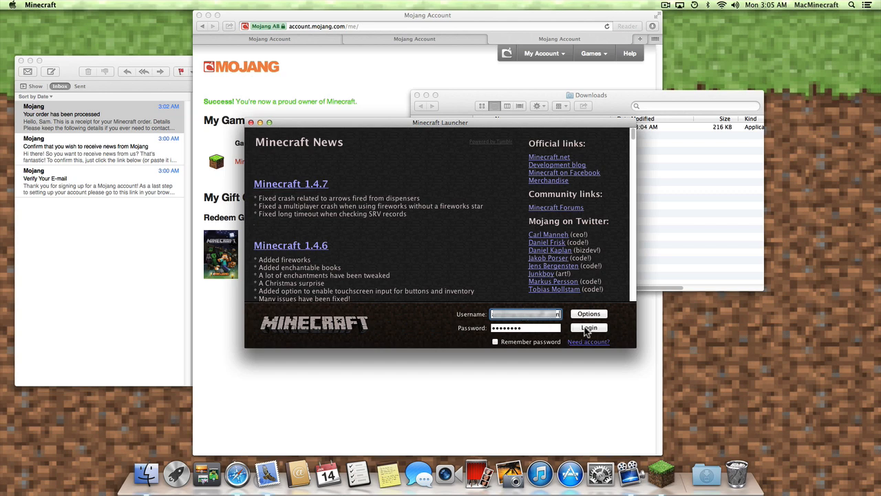
click(589, 328)
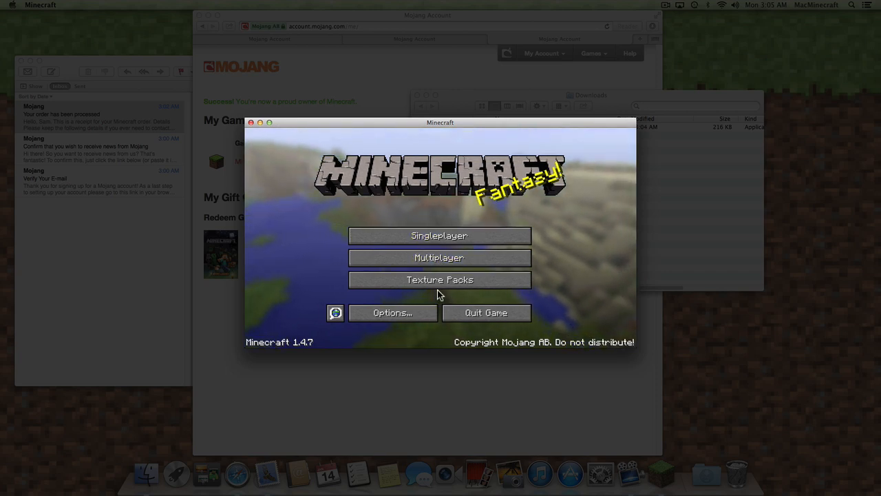
- Bring up the running Minecraft app's Dock options while the title menu shows
right_click(661, 473)
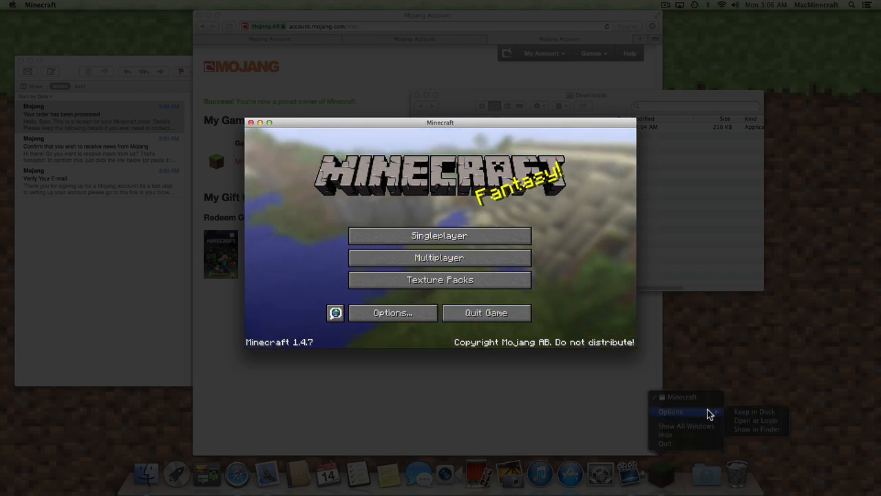